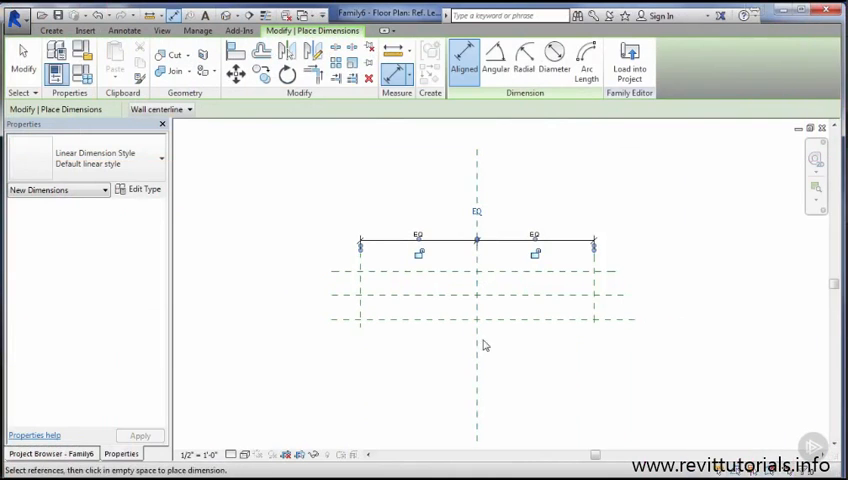
{"action": "mouse_move", "coordinate": [344, 318]}
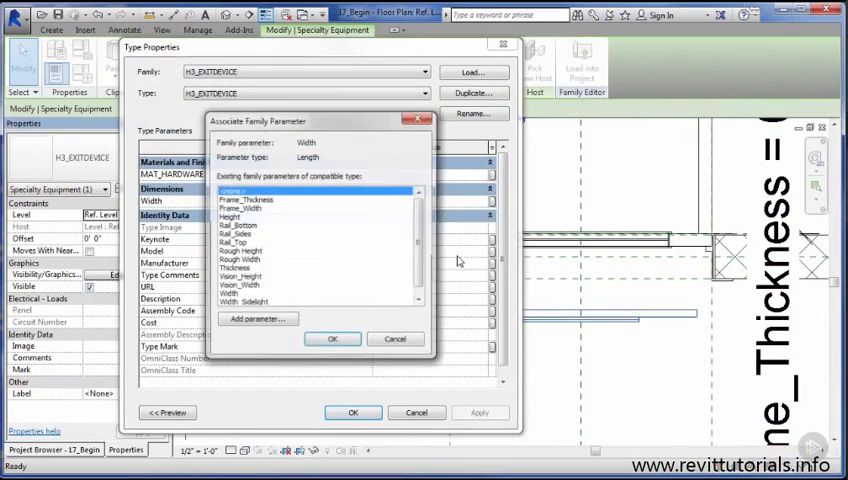
Step: Confirm the Width family-parameter association and apply the equipment's type properties
{"action": "left_click", "coordinate": [332, 338]}
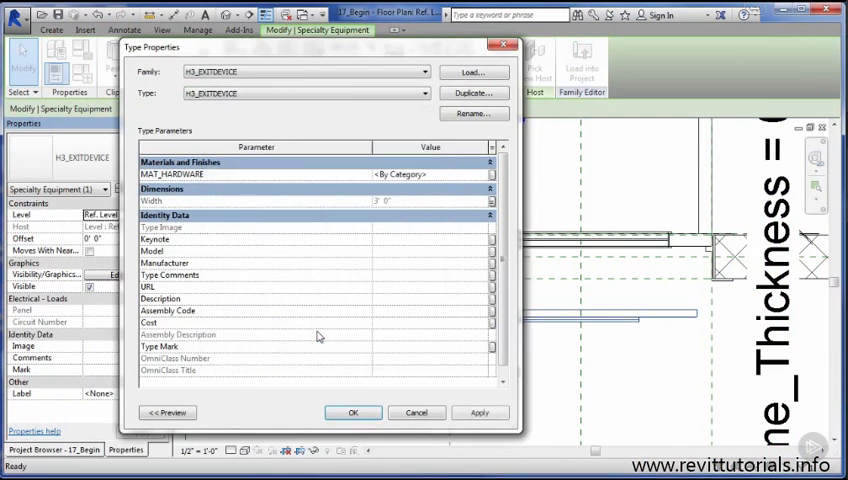
{"action": "left_click", "coordinate": [352, 412]}
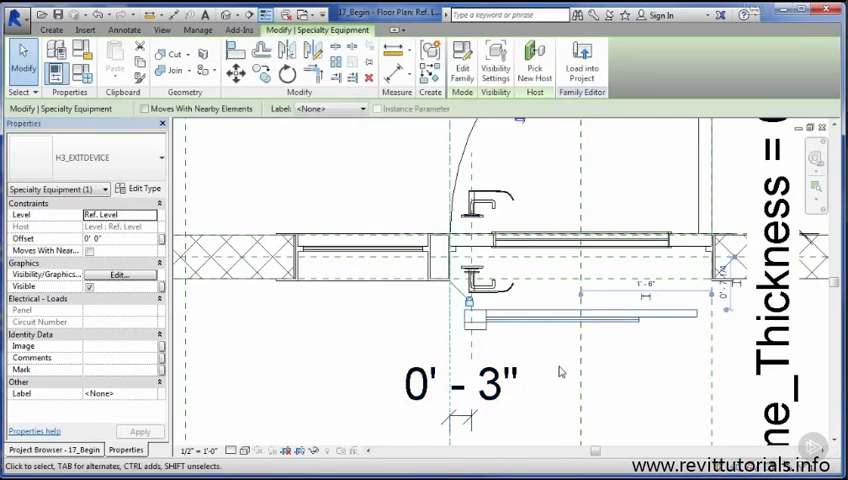